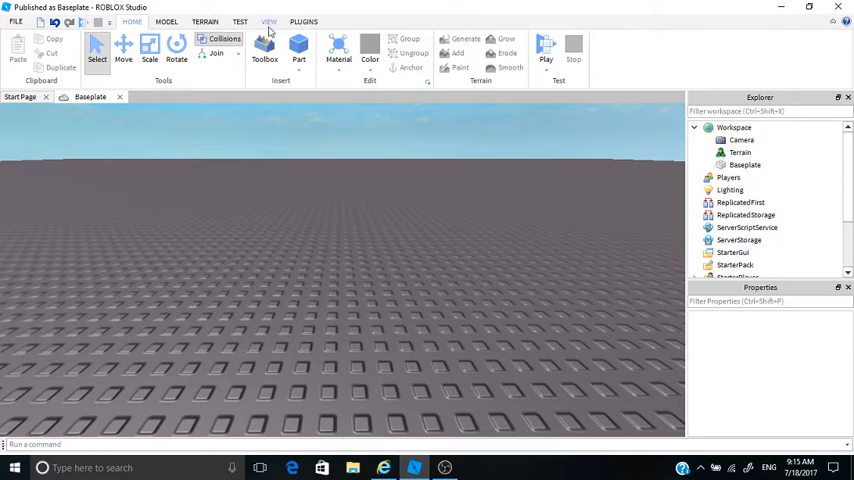
Insert a Block part from the Part dropdown onto the baseplate.
click(298, 47)
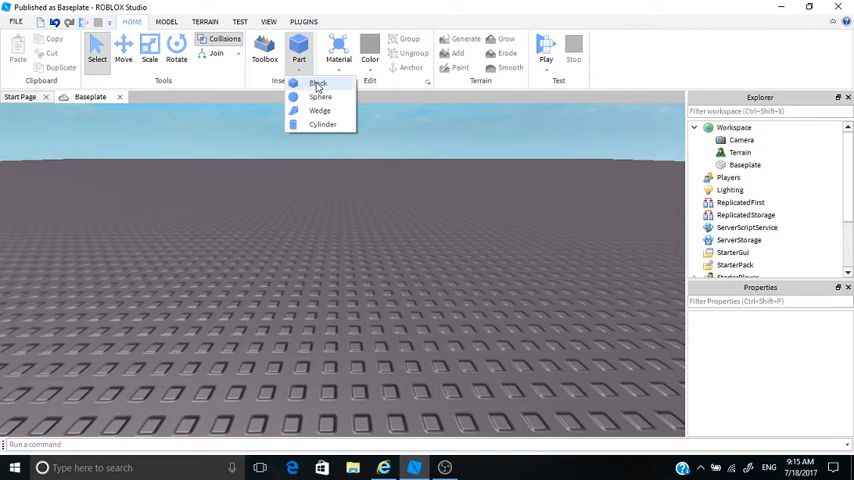
click(318, 84)
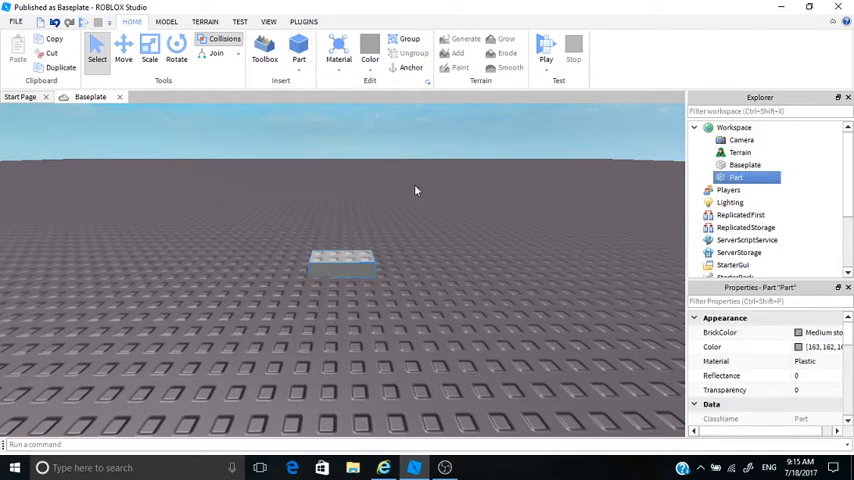
click(546, 47)
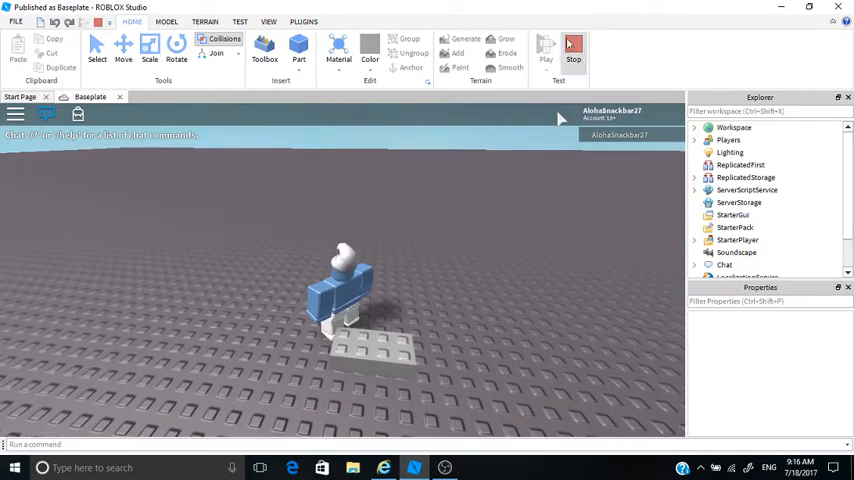
click(573, 47)
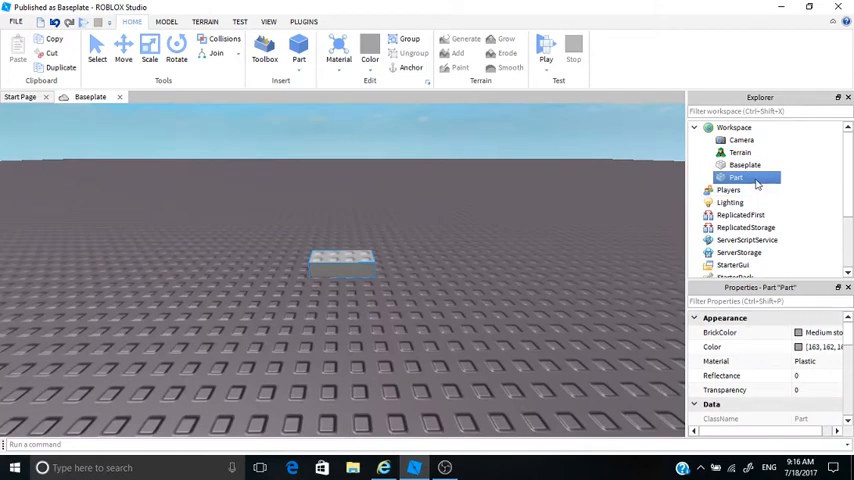
Insert a ClickDetector object into the block Part via Explorer.
right_click(736, 178)
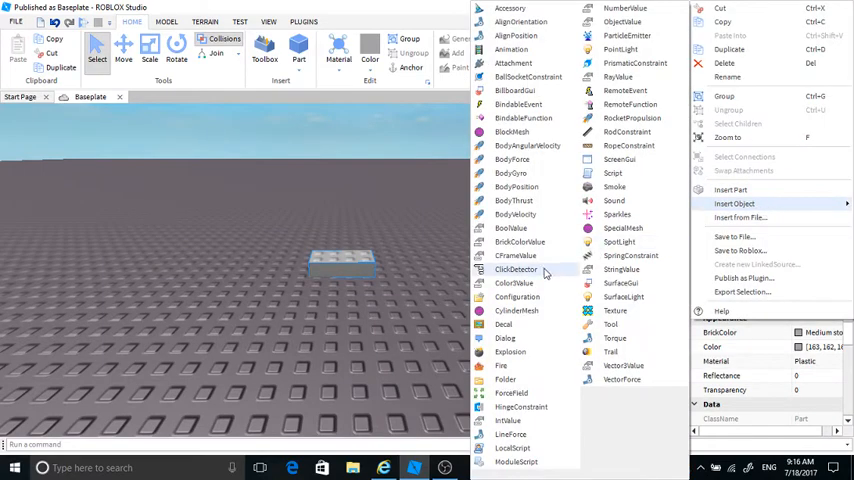
click(516, 269)
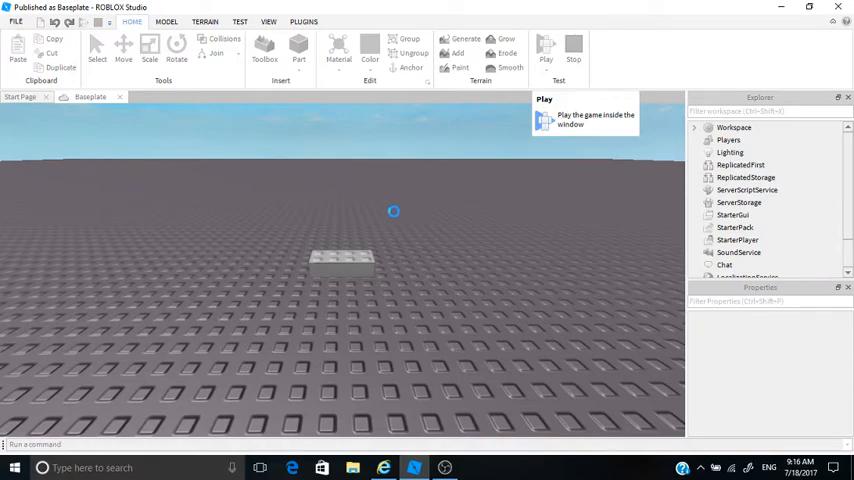
Run a play test of the block with its ClickDetector, then stop it to resume editing.
click(546, 47)
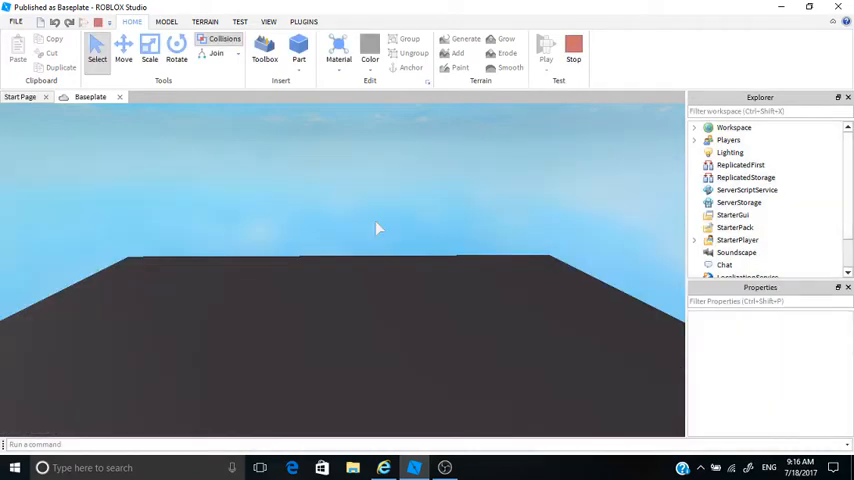
click(546, 45)
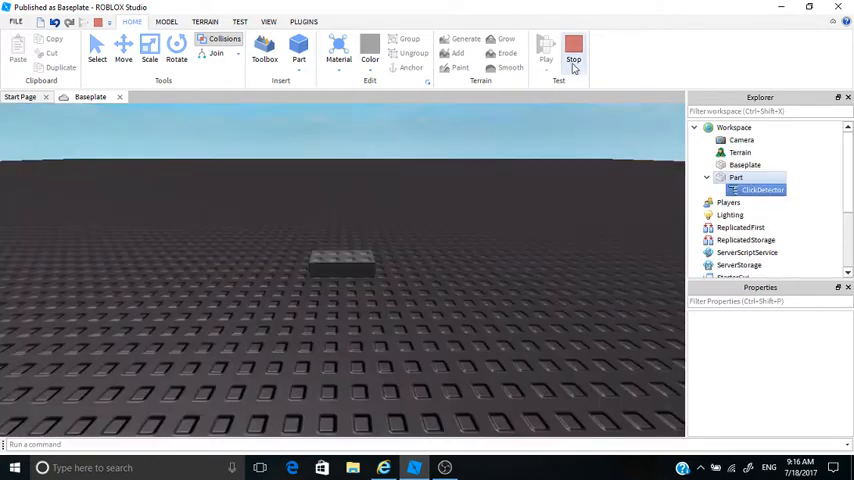
click(573, 48)
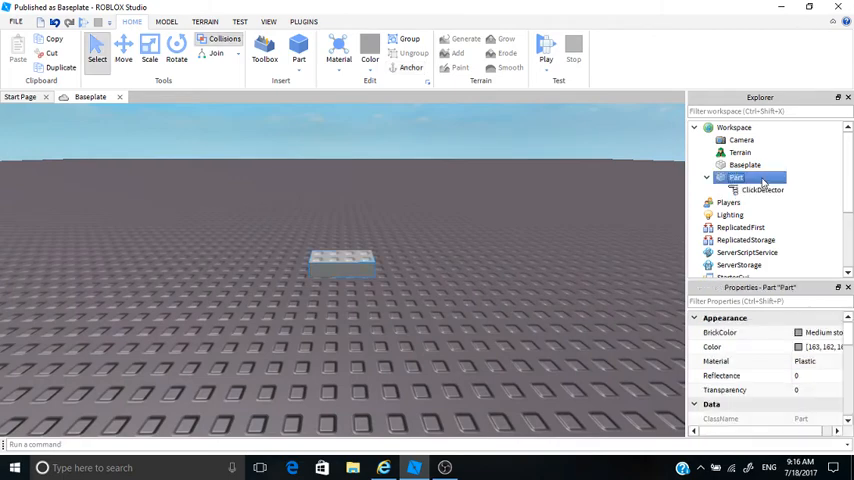
Insert a new Script object into the block Part and open it.
right_click(736, 177)
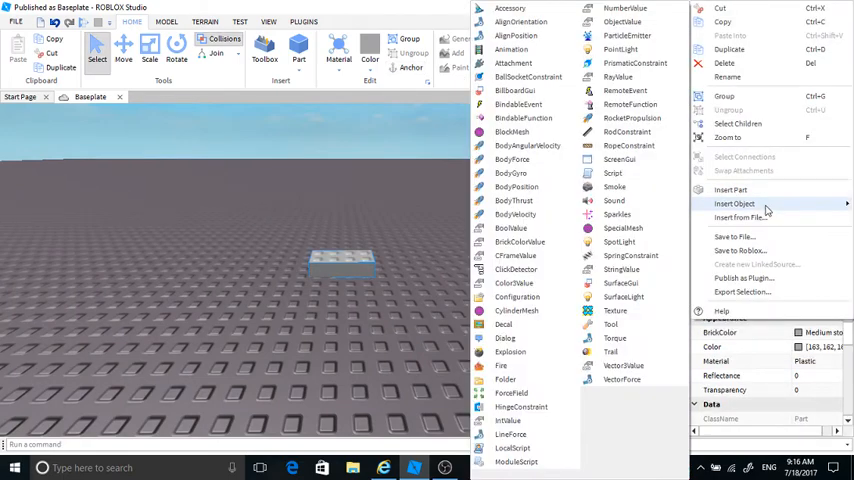
click(734, 203)
text(script.Parent.)
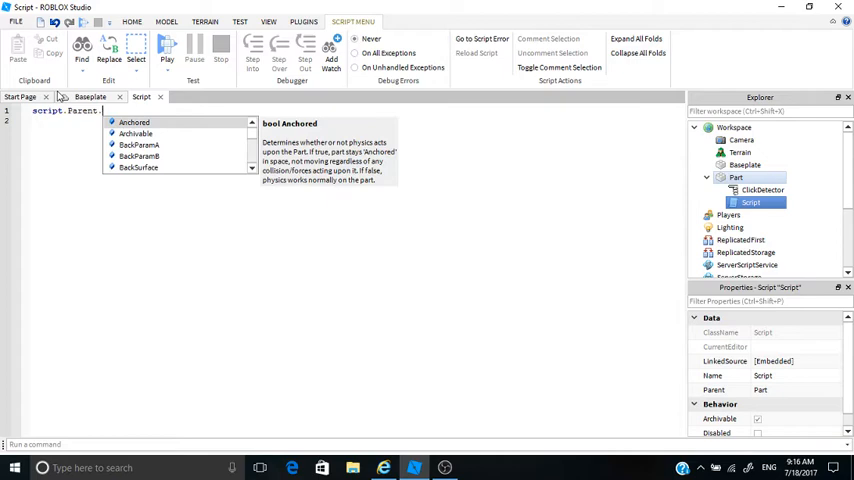
Write a ClickDetector.MouseClick:connect handler setting script.Parent.BrickColor = BrickColor.Random().
text(ClickDetector.)
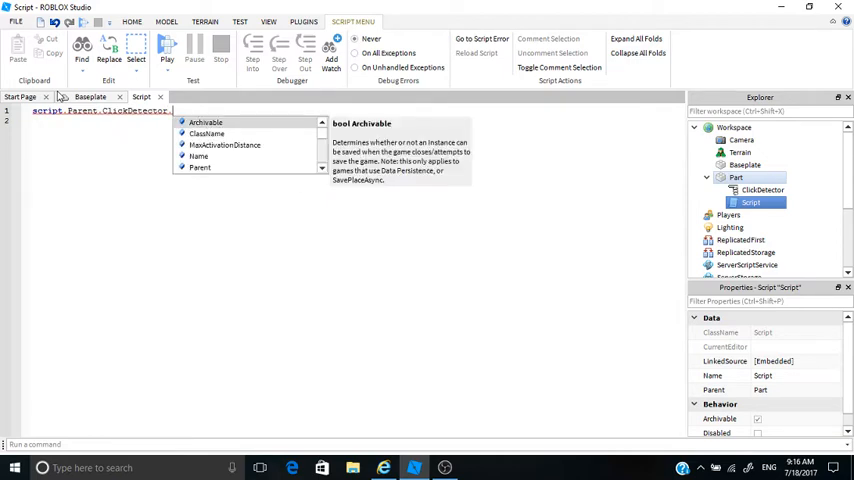
text(MouseClick:)
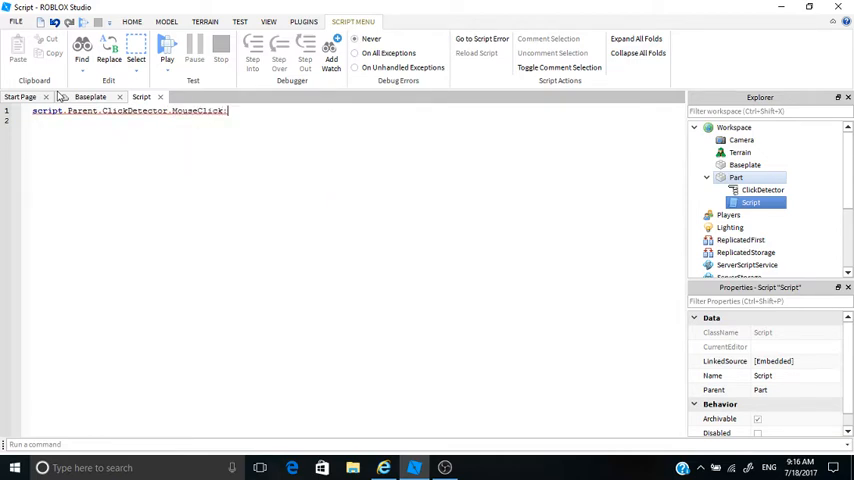
text(:connect()
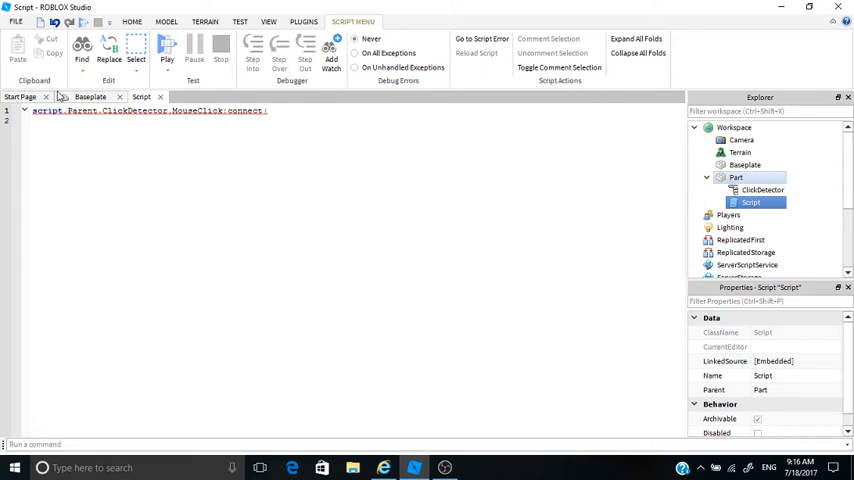
text(function())
click(355, 120)
text(script.Parent.b)
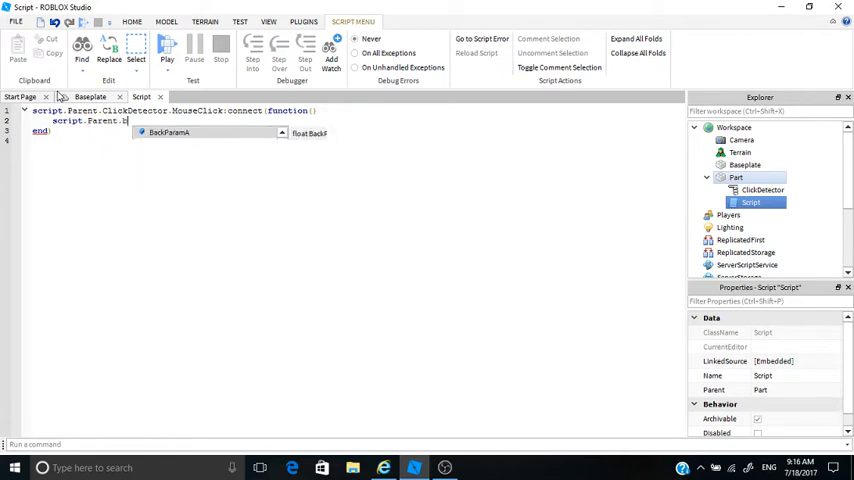
text(rickColor = br)
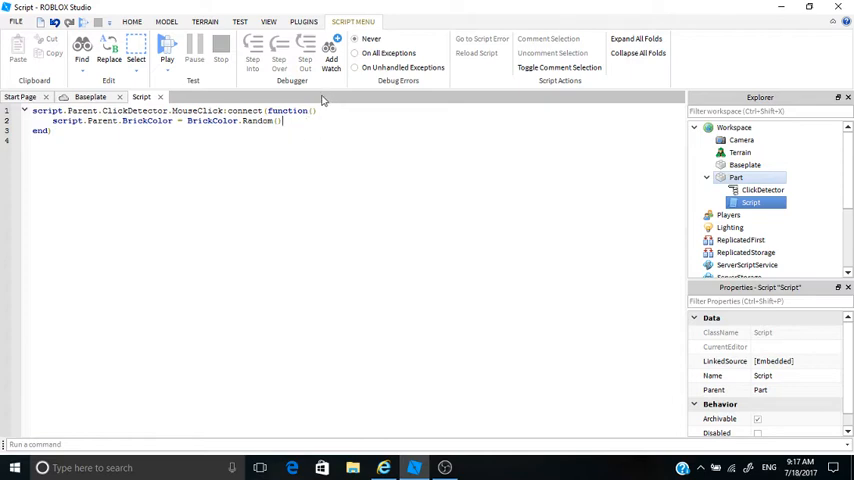
mouse_move(222, 99)
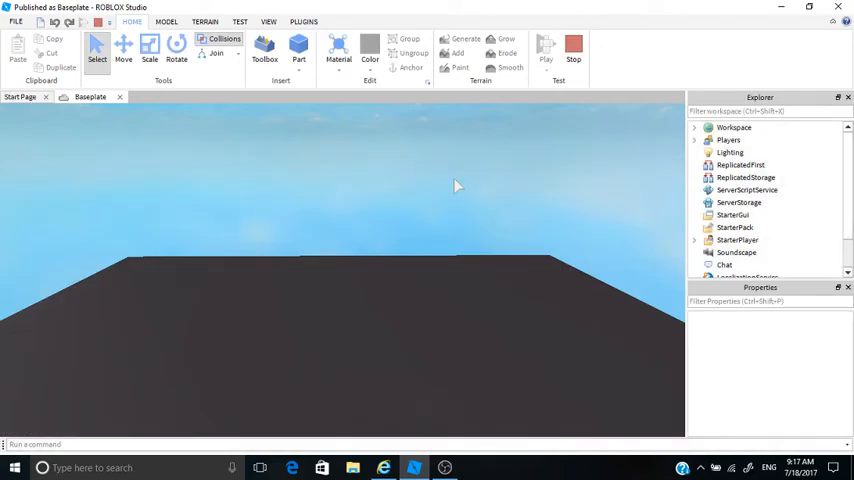
Start a Play test to try the color-changing block.
click(546, 47)
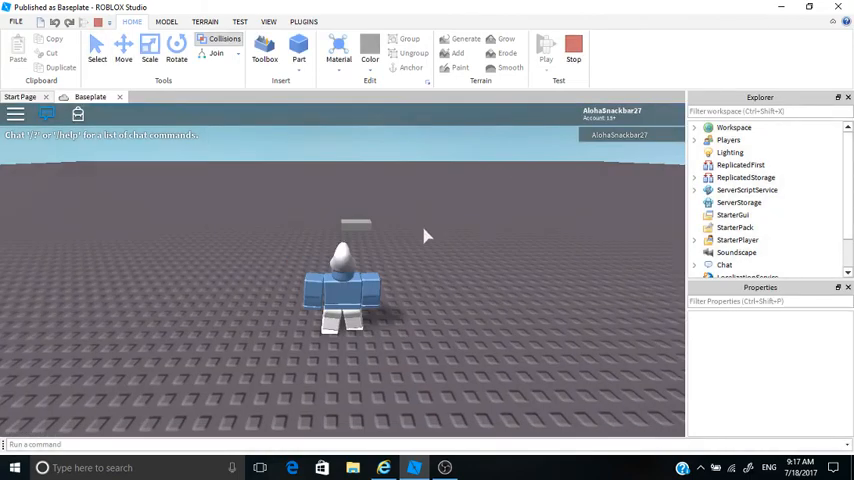